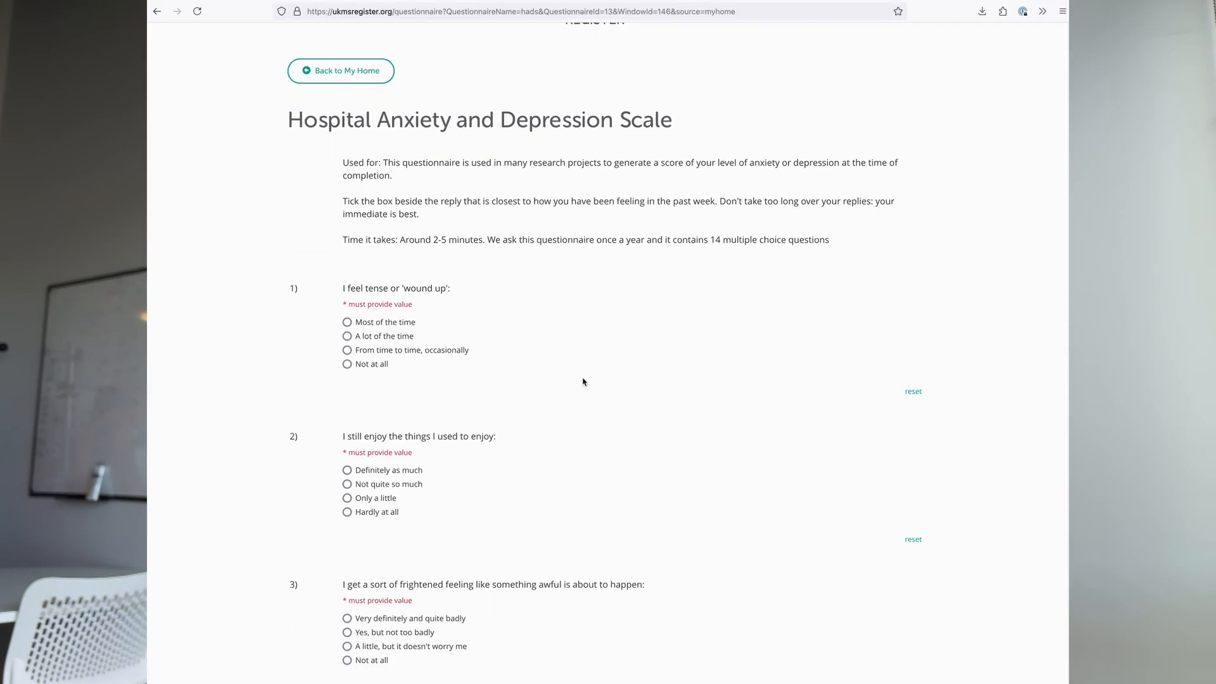
# Scroll the HADS page from question 1 down through question 14 to the Submit button
pyautogui.scroll(-3)
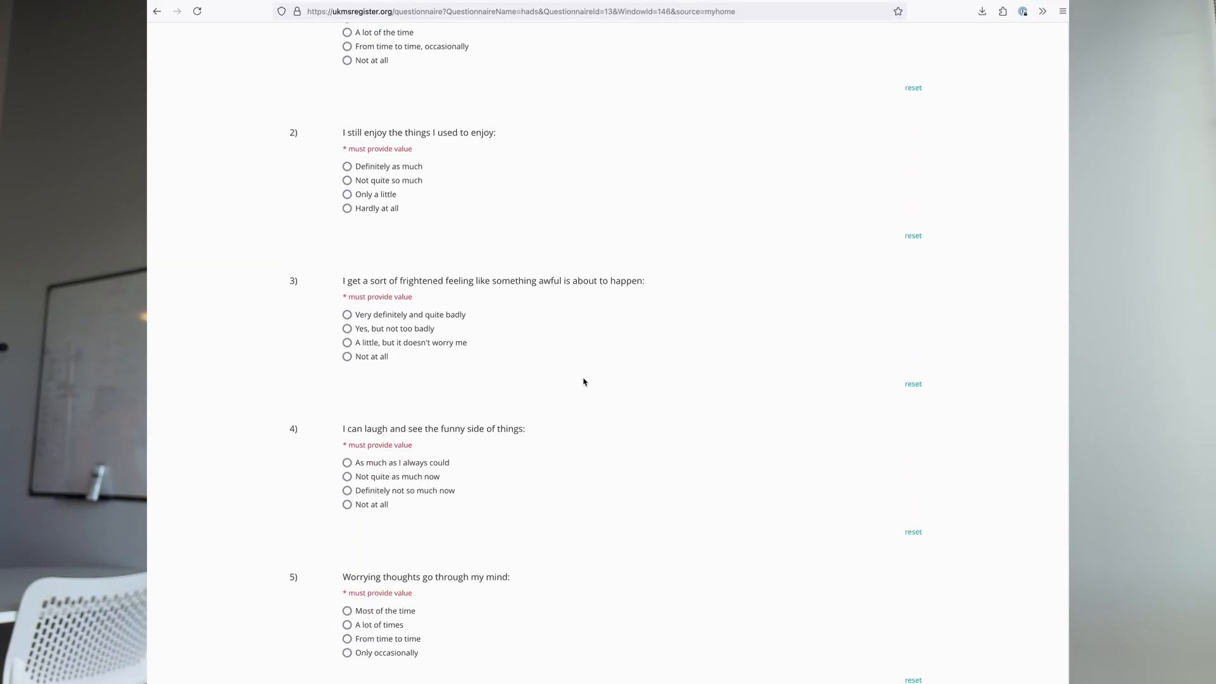
pyautogui.scroll(-3)
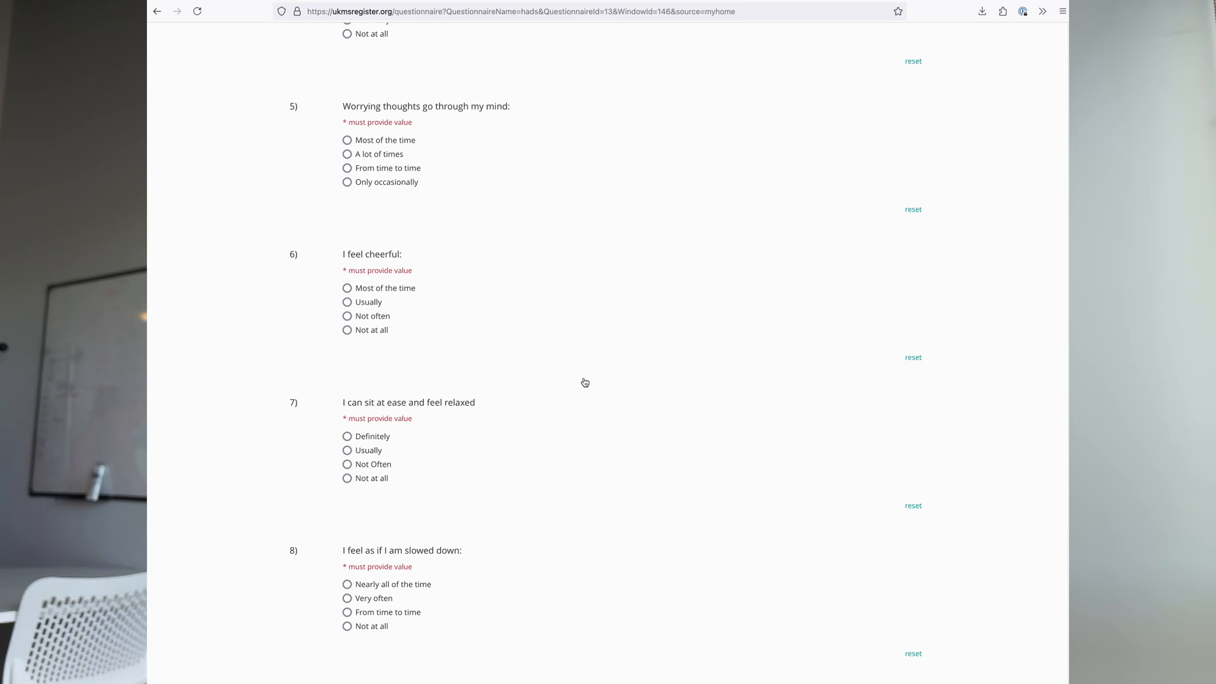
pyautogui.scroll(-3)
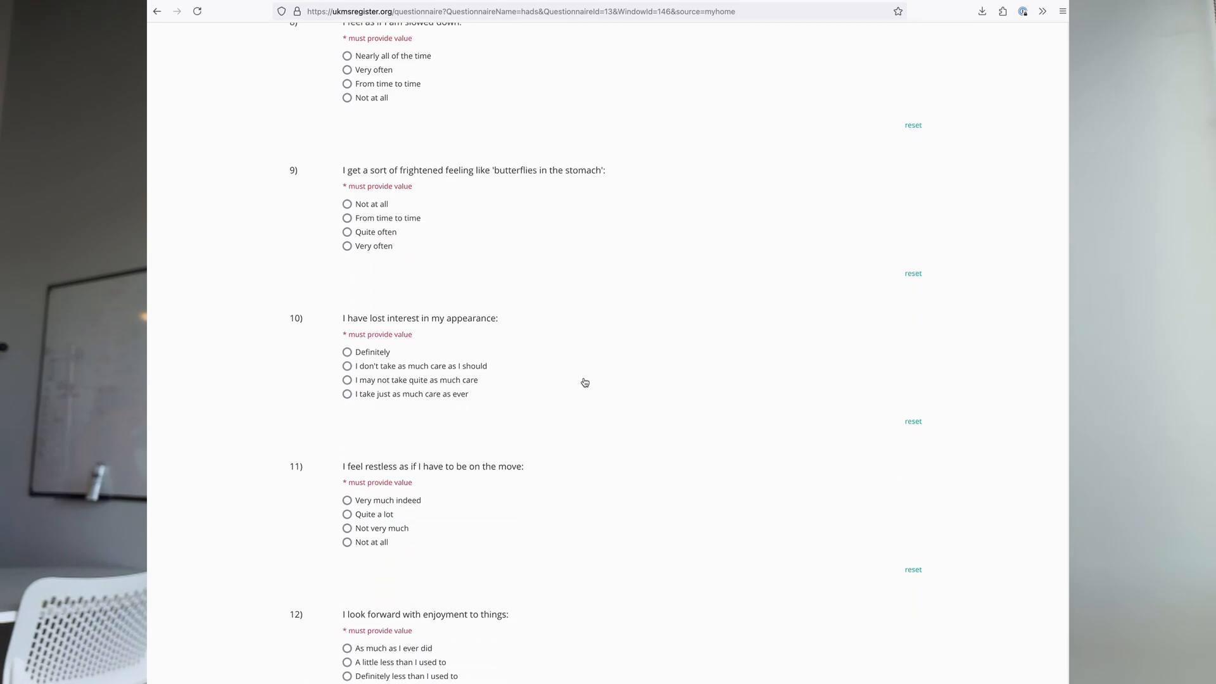
pyautogui.scroll(-3)
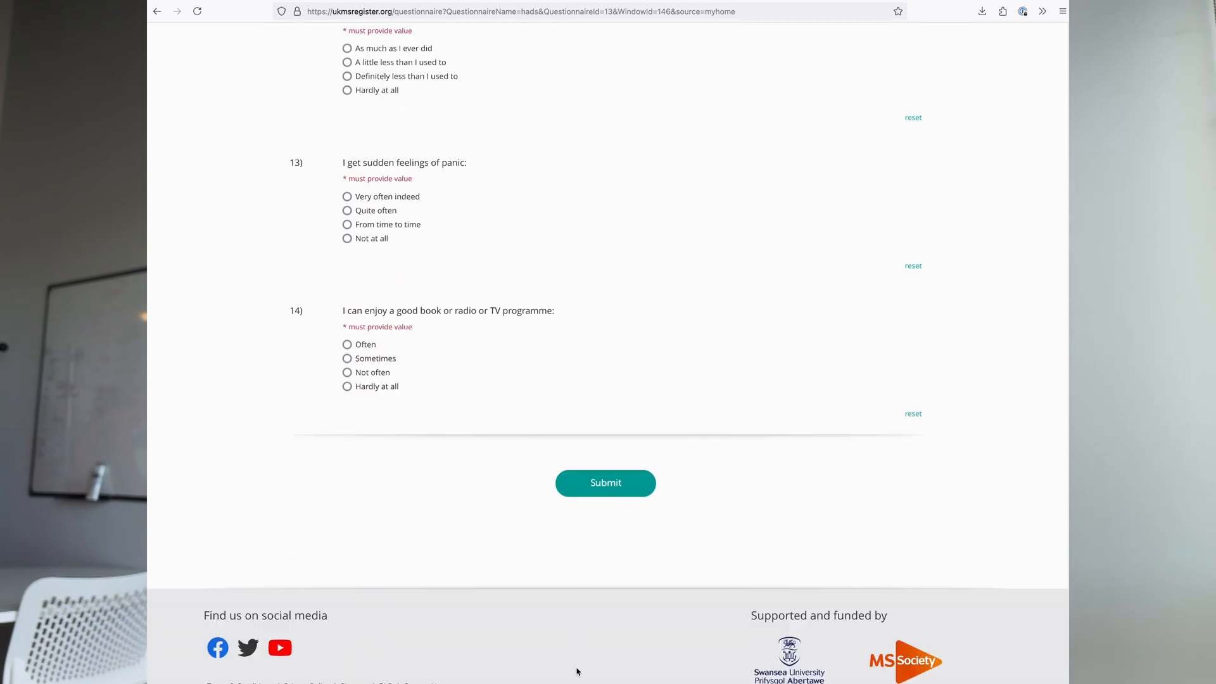
# Move on to the MSIS-29 questionnaire and scroll through all 29 questions to Feeling depressed and Submit
pyautogui.click(605, 482)
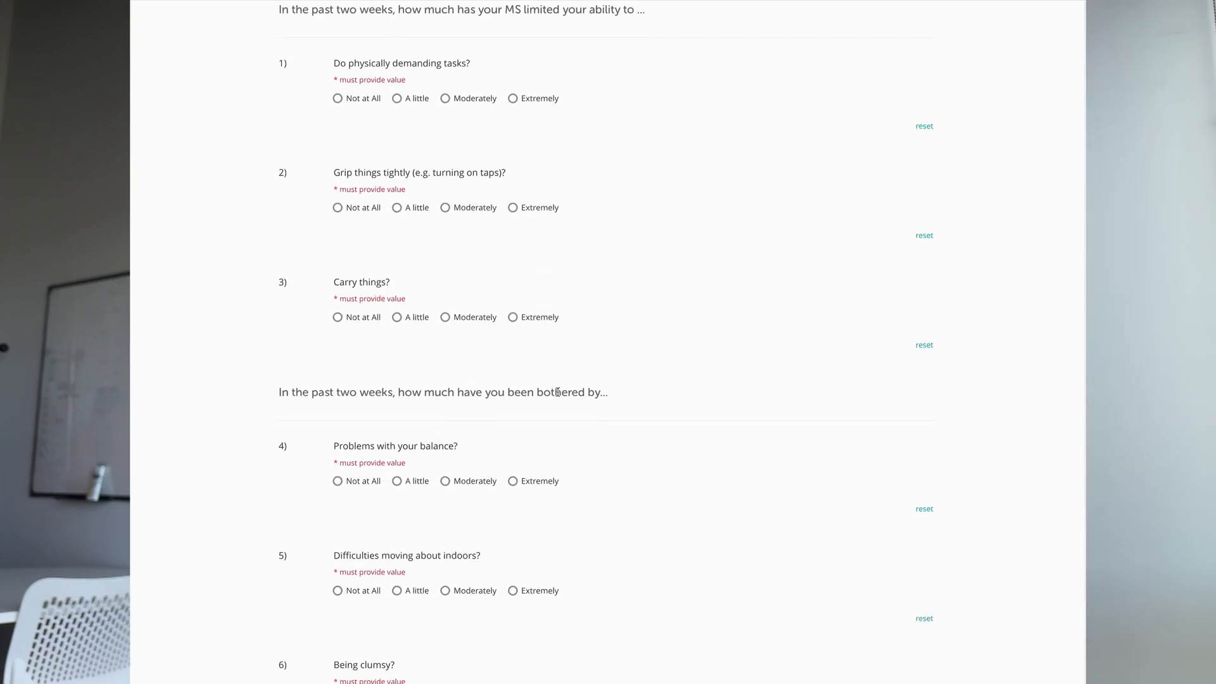
pyautogui.scroll(-3)
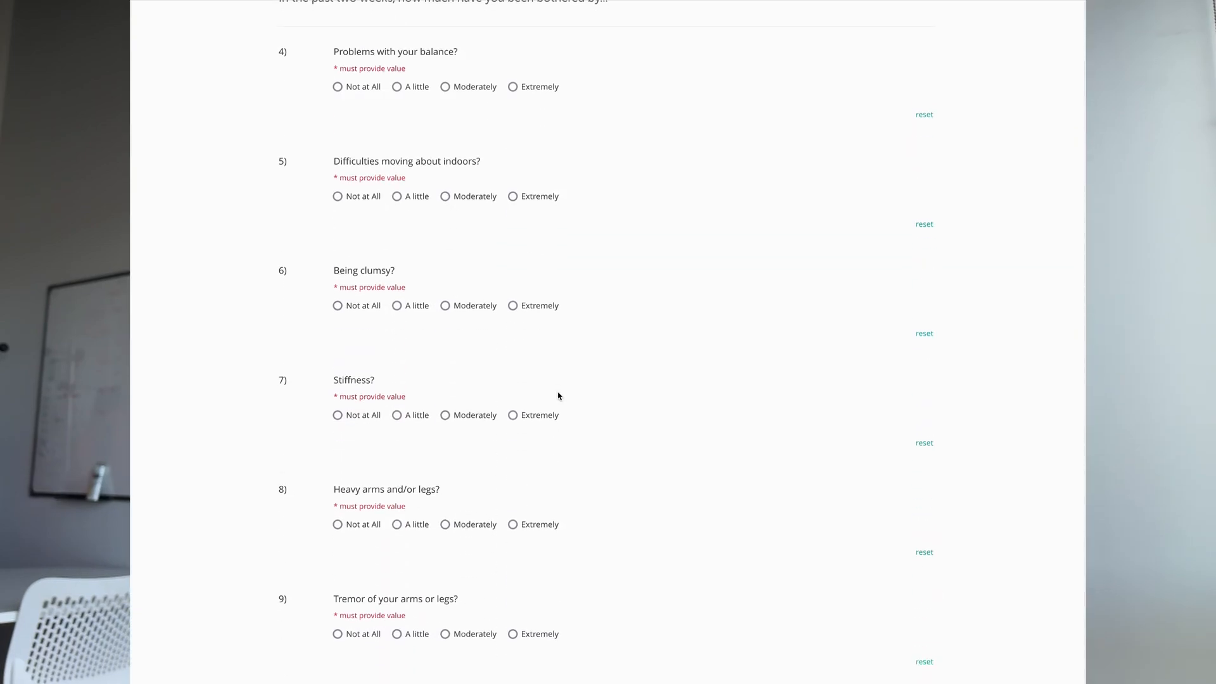
pyautogui.scroll(-3)
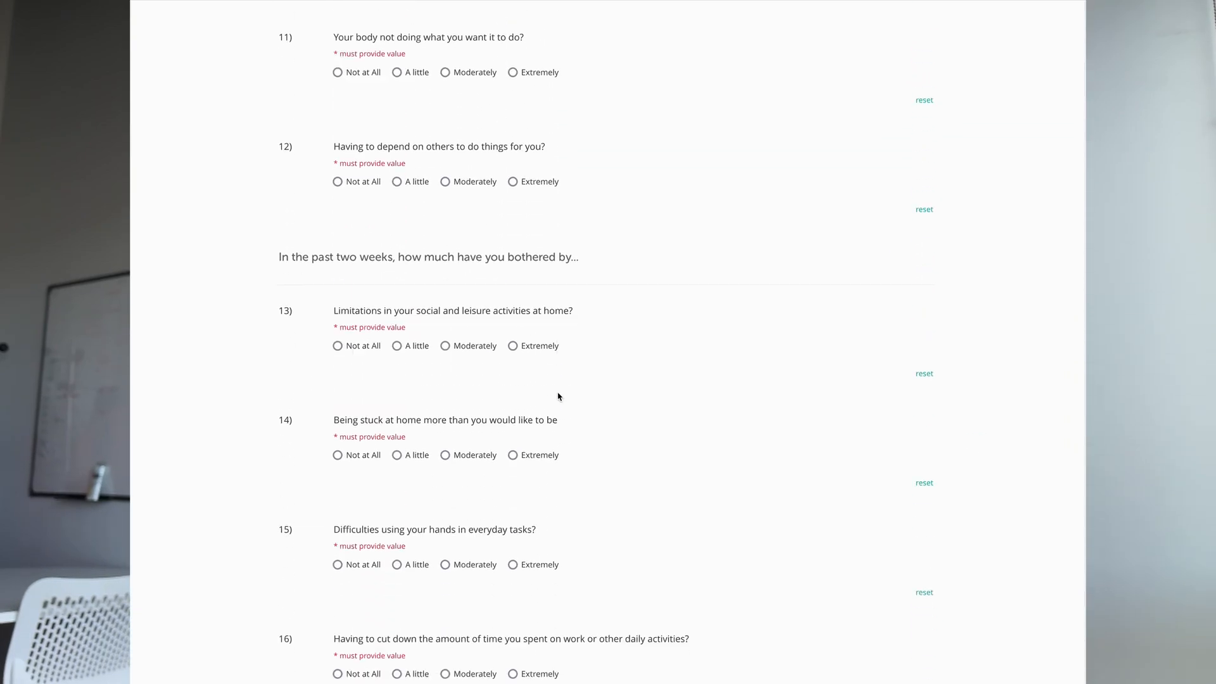
pyautogui.scroll(-3)
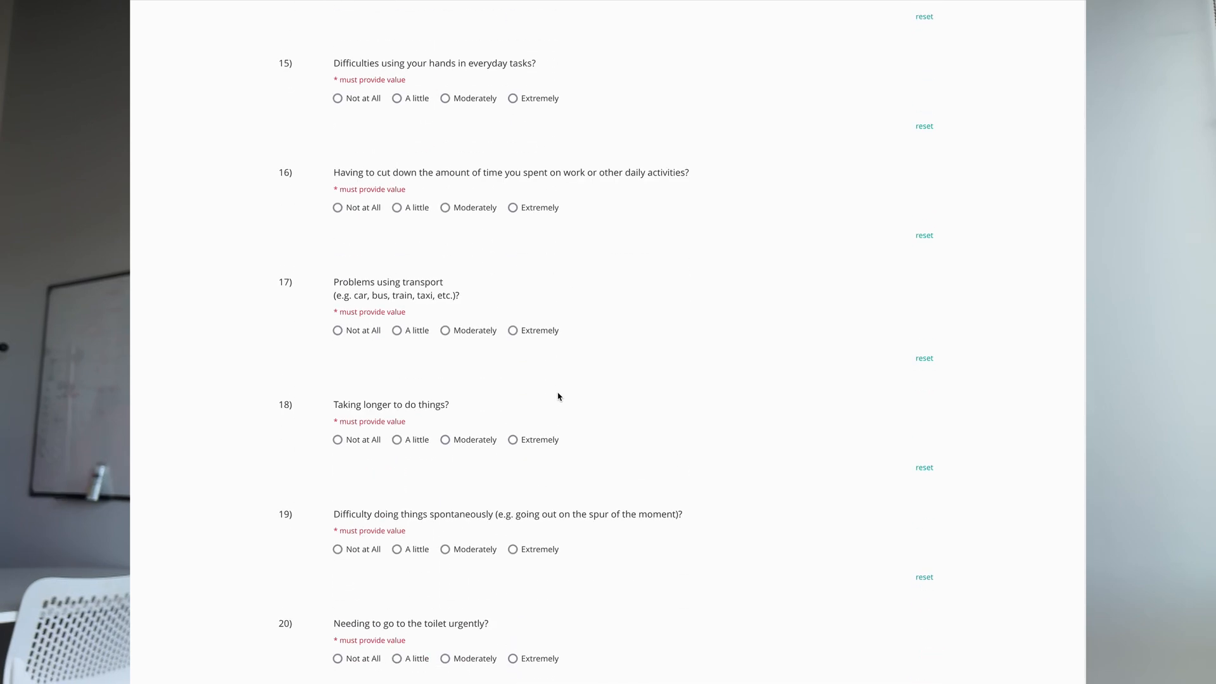
pyautogui.scroll(-3)
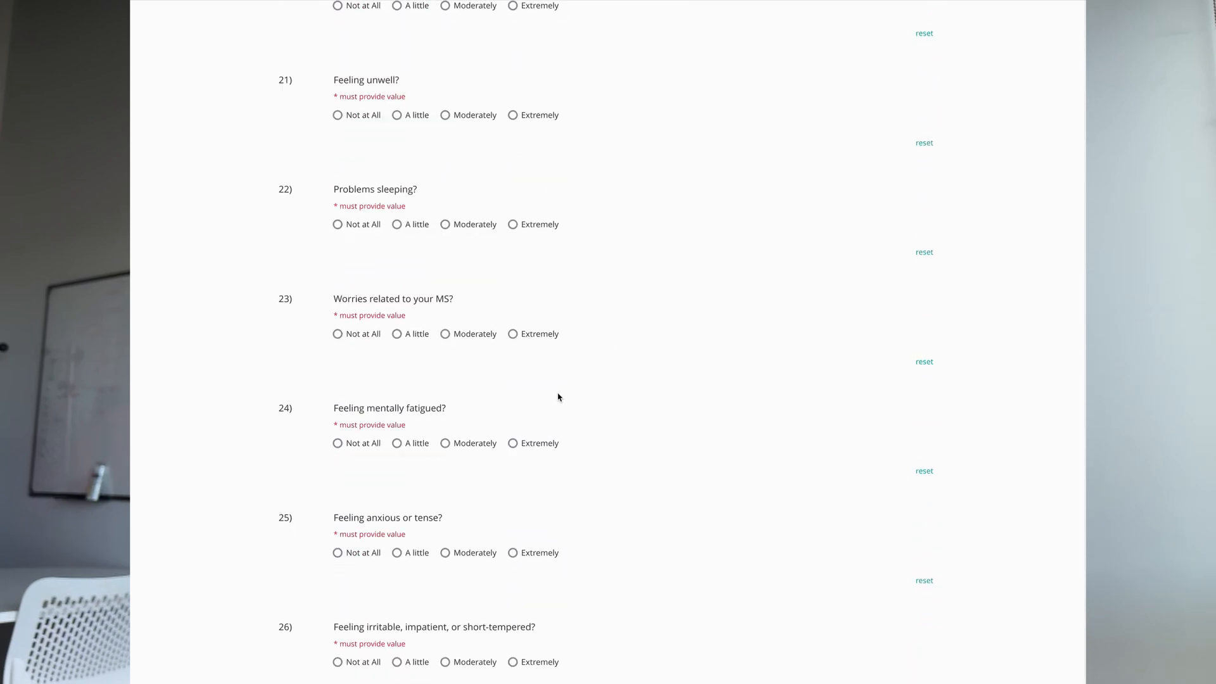
pyautogui.scroll(-3)
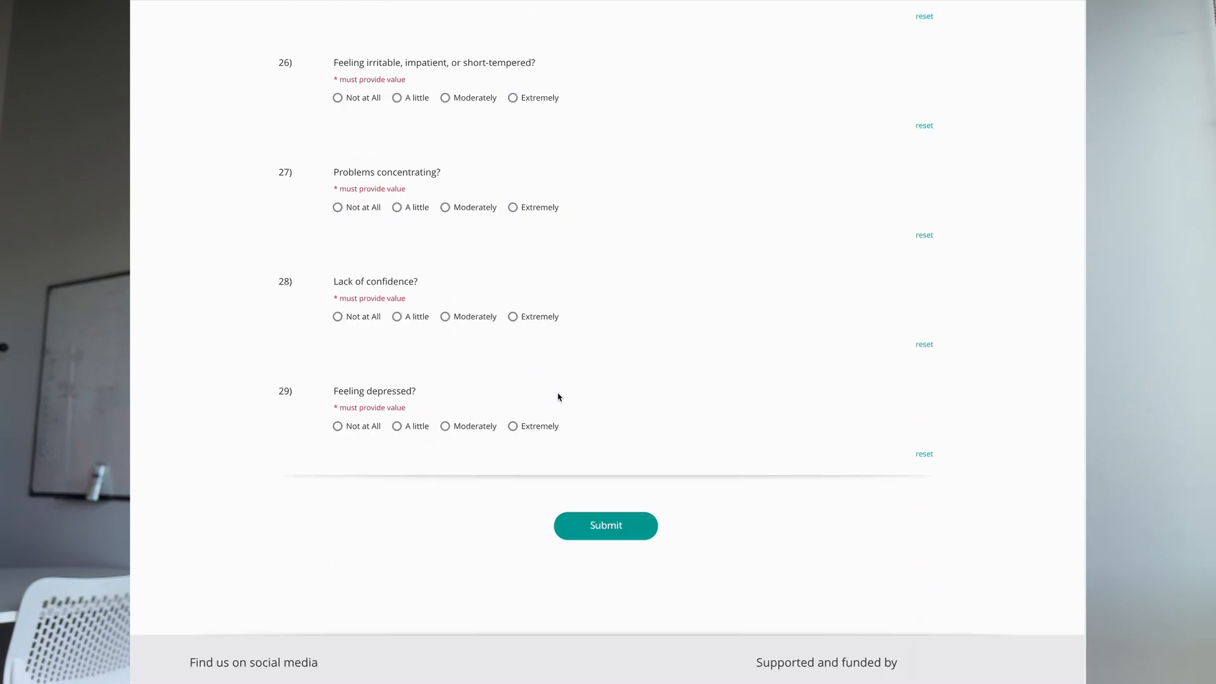
pyautogui.scroll(-3)
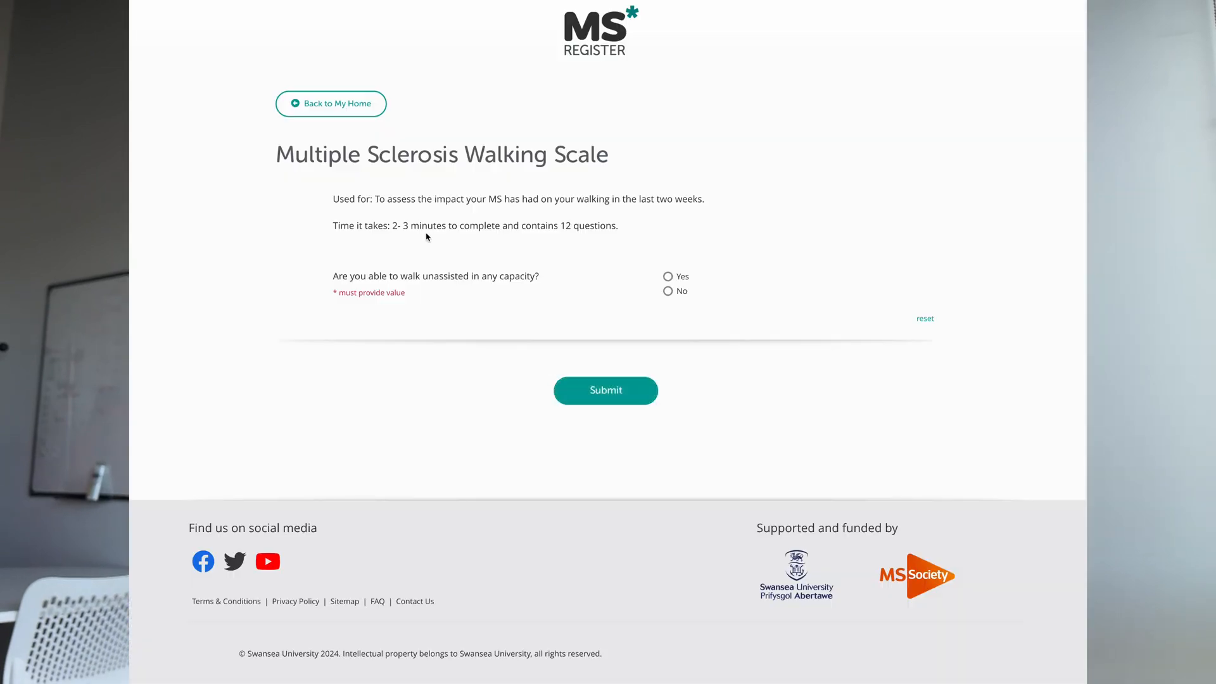
# Answer Yes to walking unassisted on the MS Walking Scale and scroll through the revealed walking questions
pyautogui.click(668, 276)
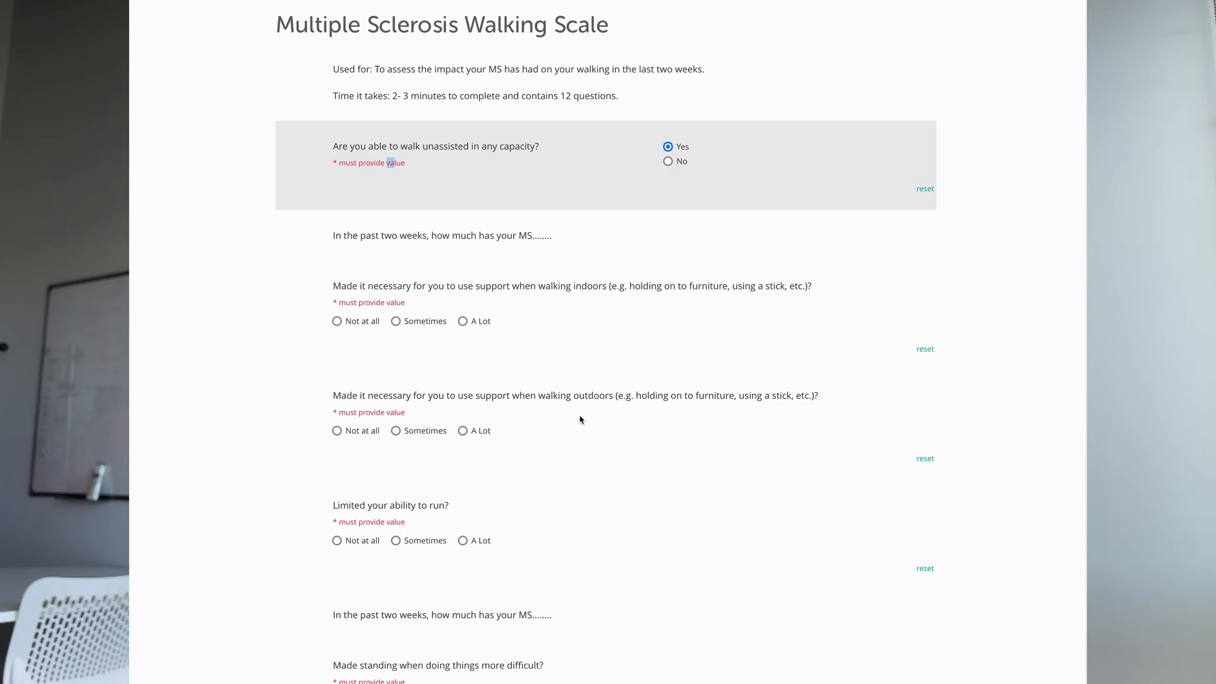
pyautogui.scroll(-3)
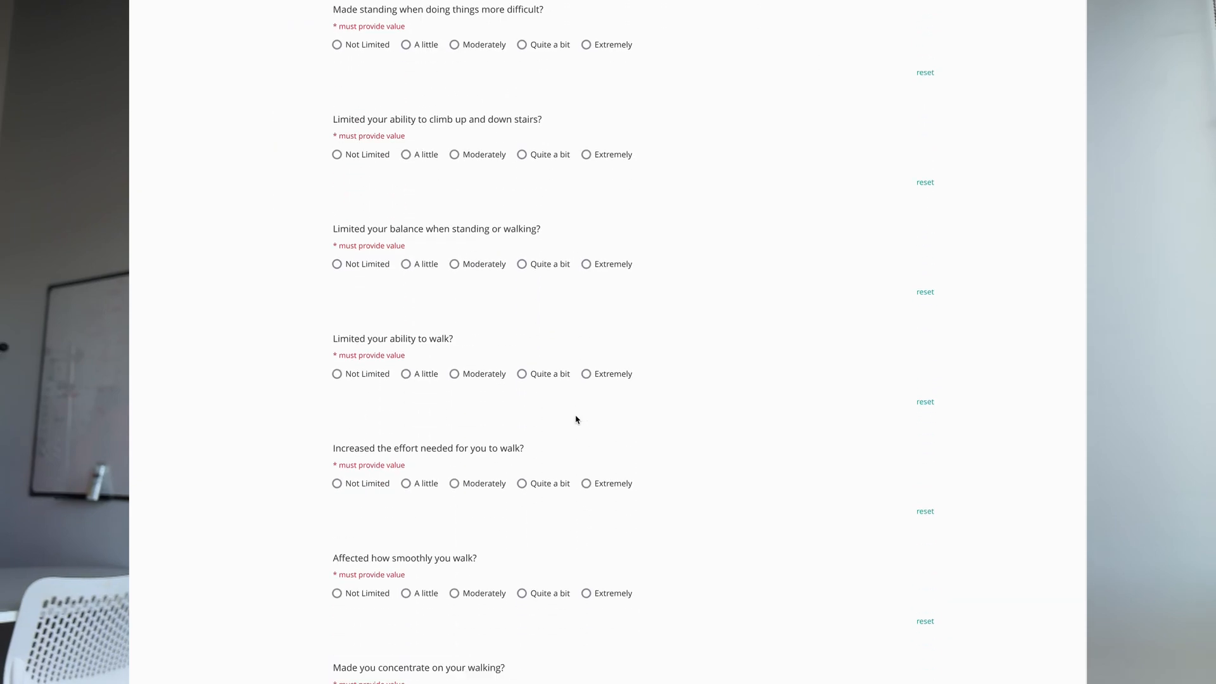
pyautogui.scroll(-3)
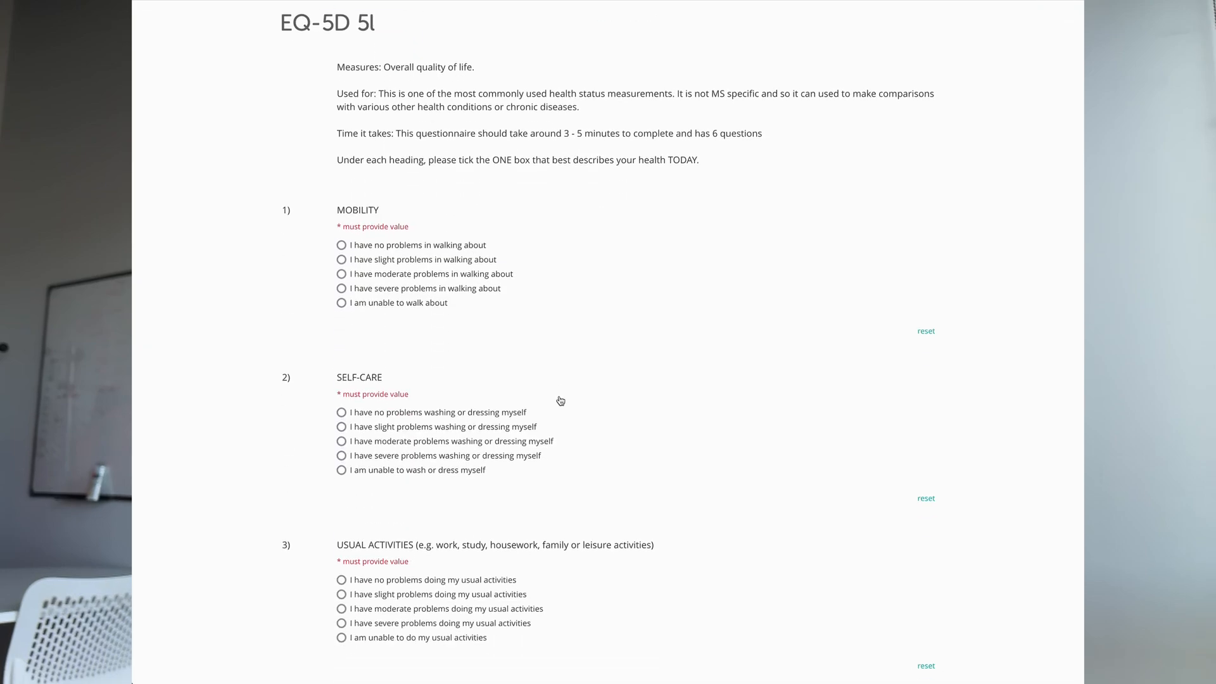
# Scroll the EQ-5D 5L page from Mobility down to question 6's 0–100 health-today slider
pyautogui.scroll(-3)
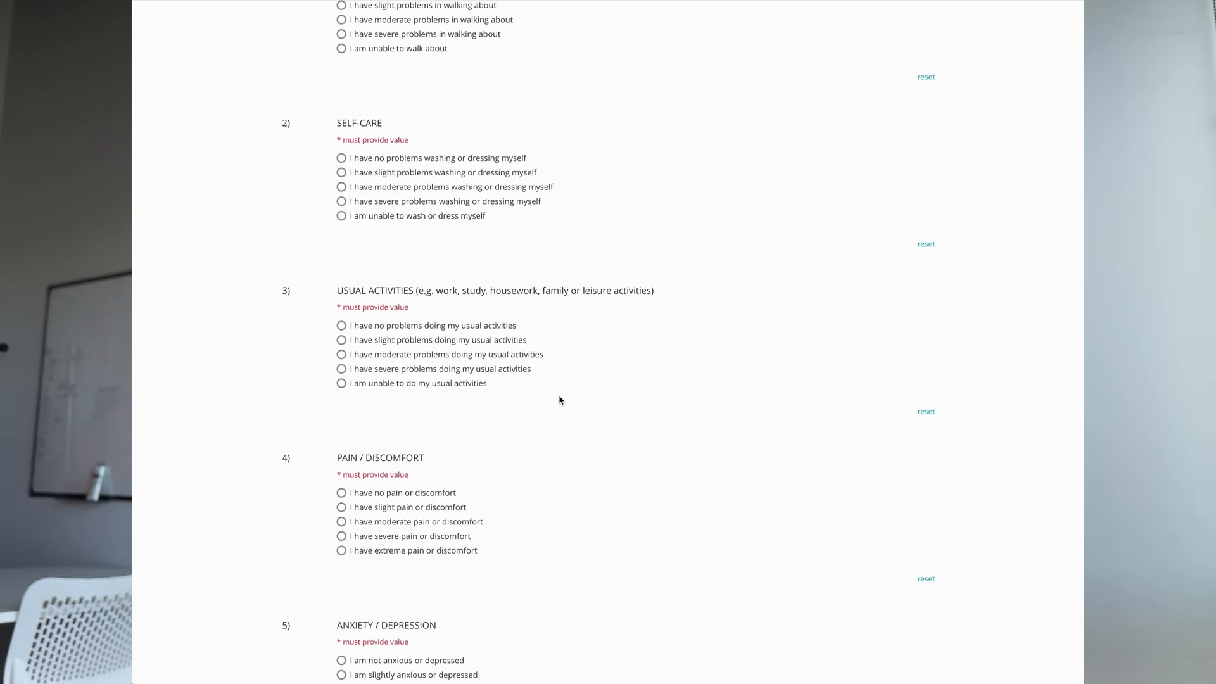
pyautogui.scroll(-3)
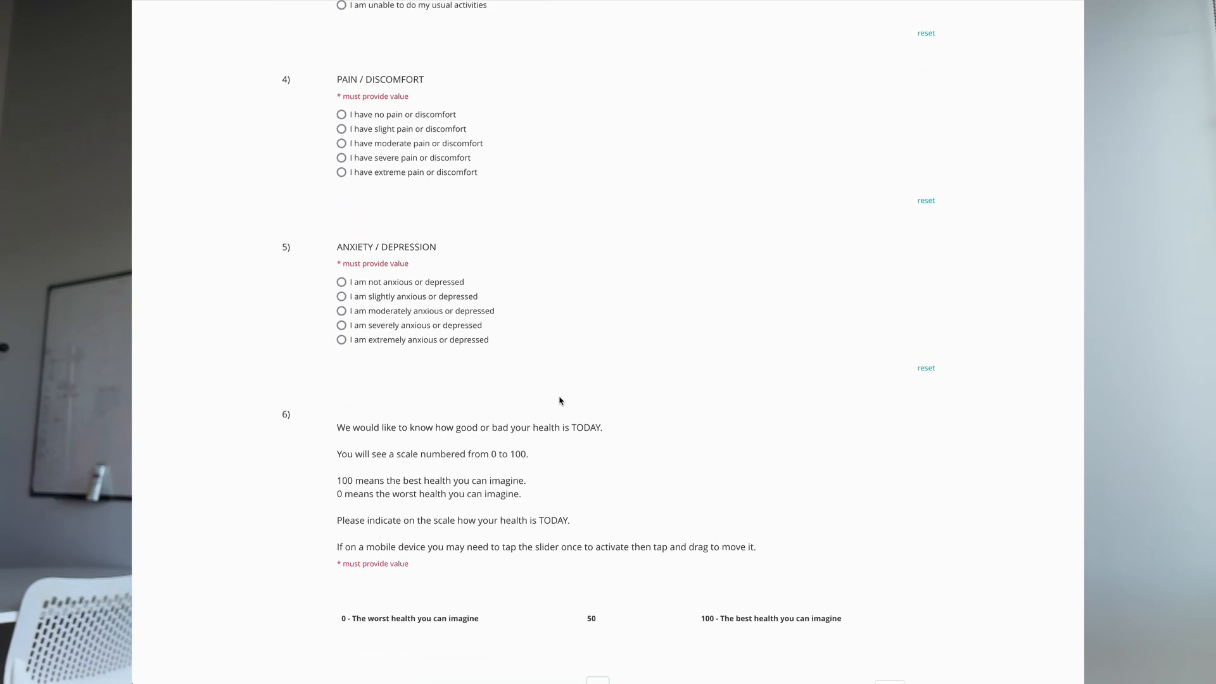
pyautogui.scroll(-3)
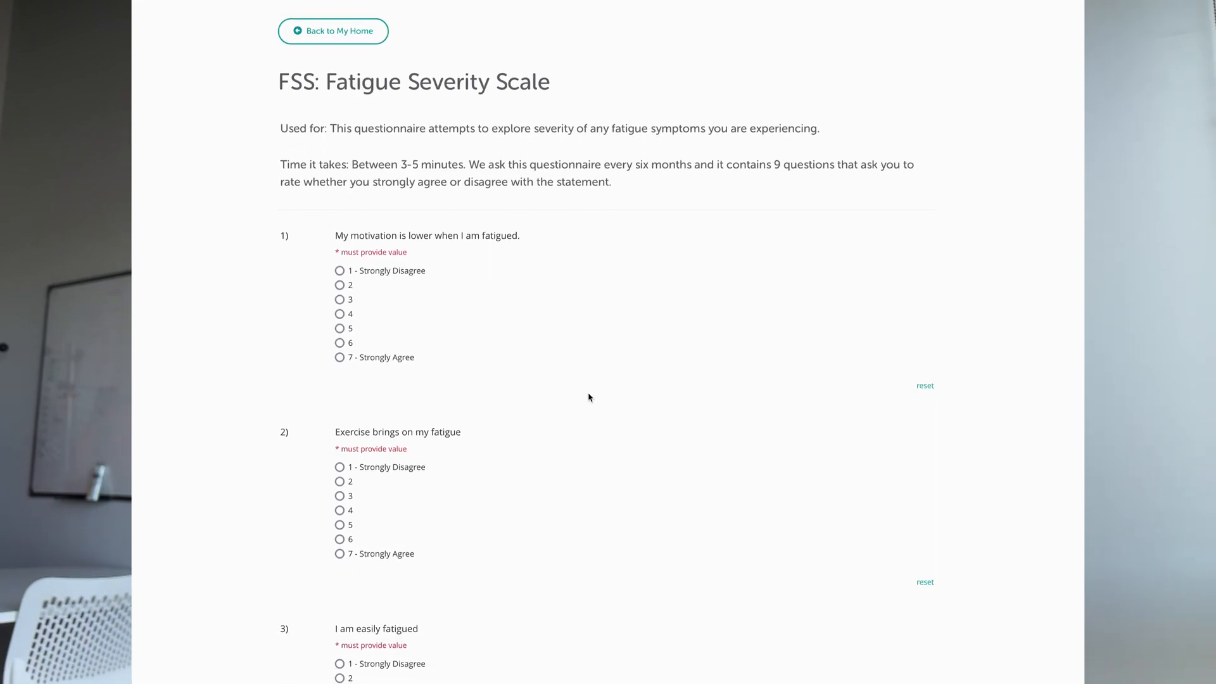
# Scroll the Fatigue Severity Scale from statement 1 down to statement 9 and the Submit button
pyautogui.scroll(-3)
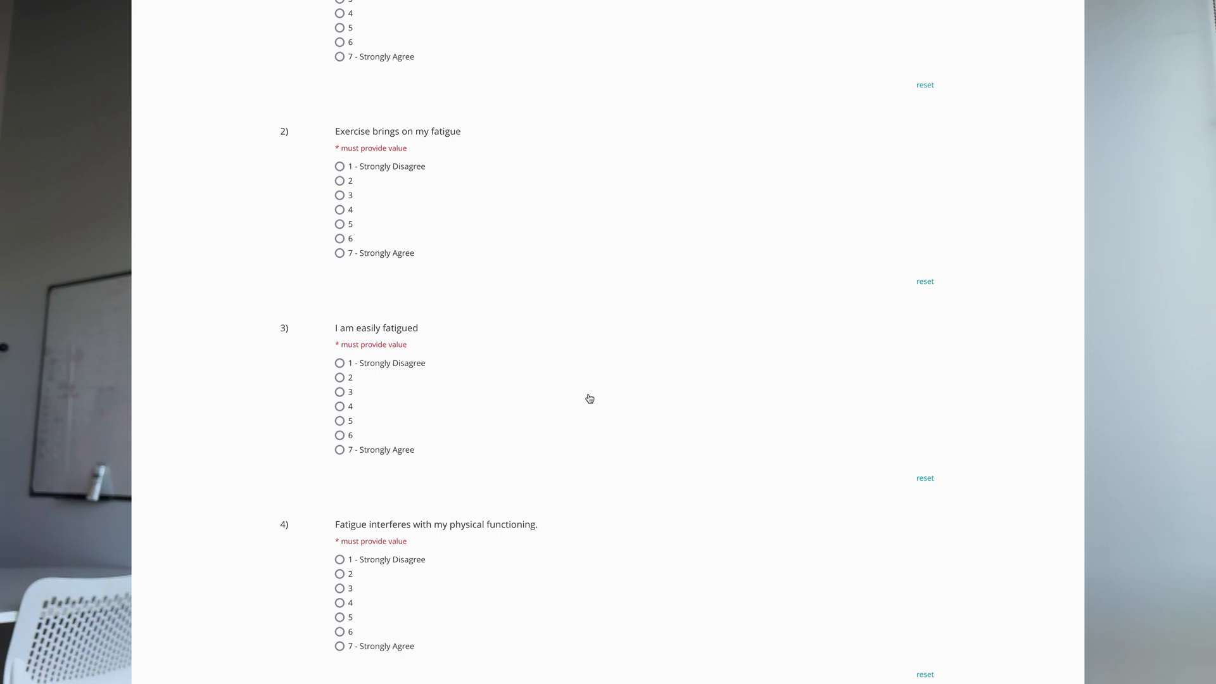
pyautogui.scroll(-3)
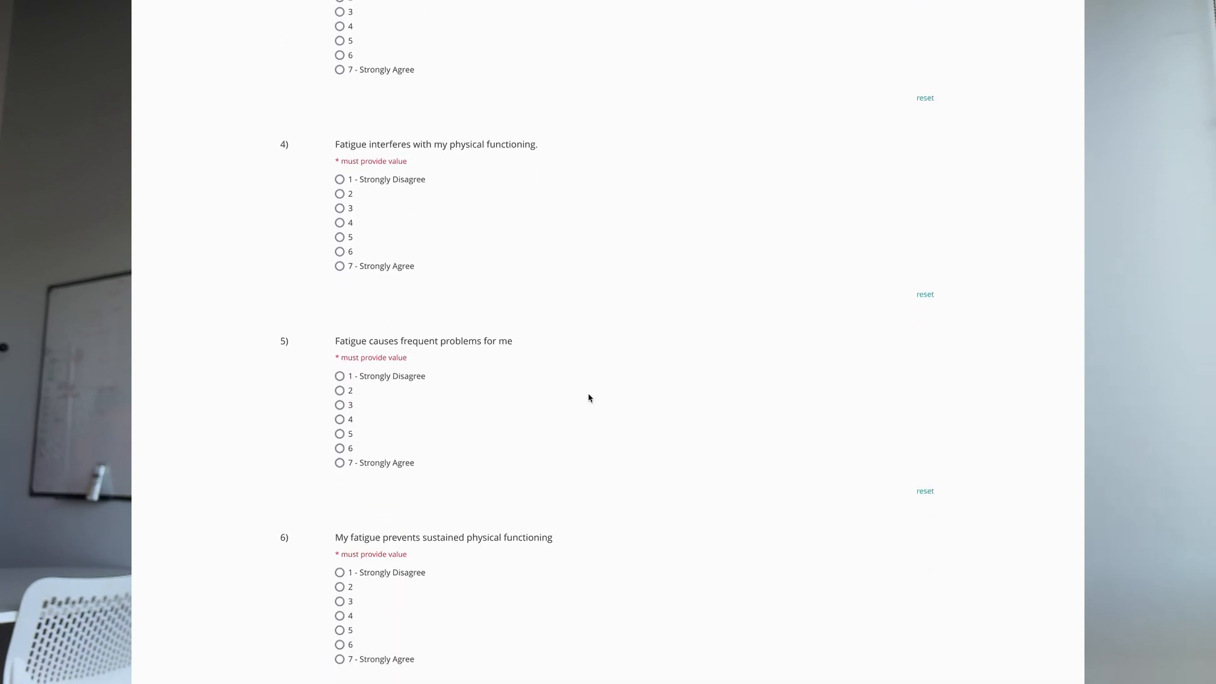
pyautogui.scroll(-3)
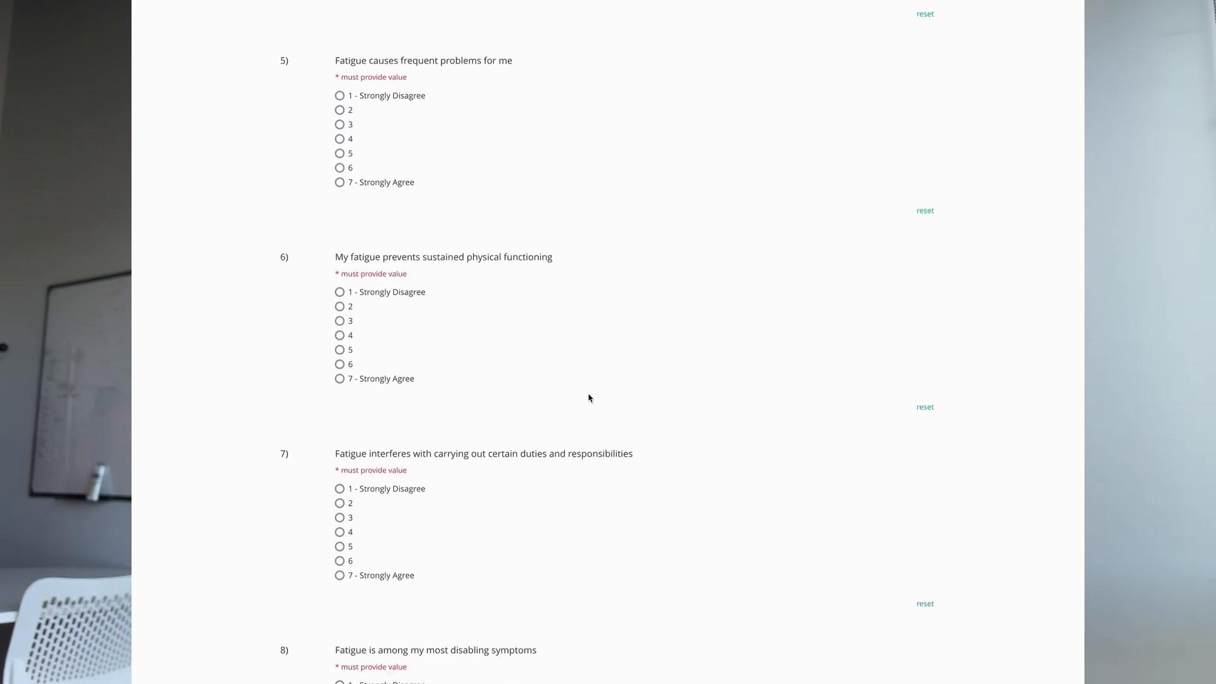
pyautogui.scroll(-3)
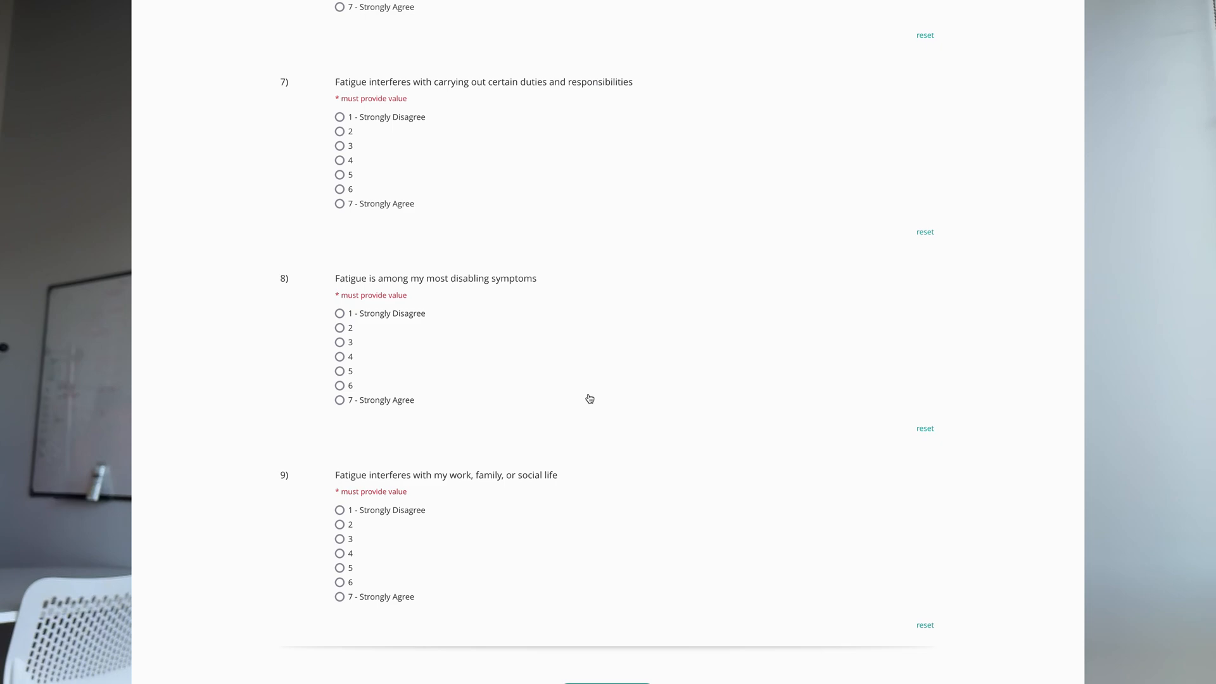
pyautogui.scroll(-3)
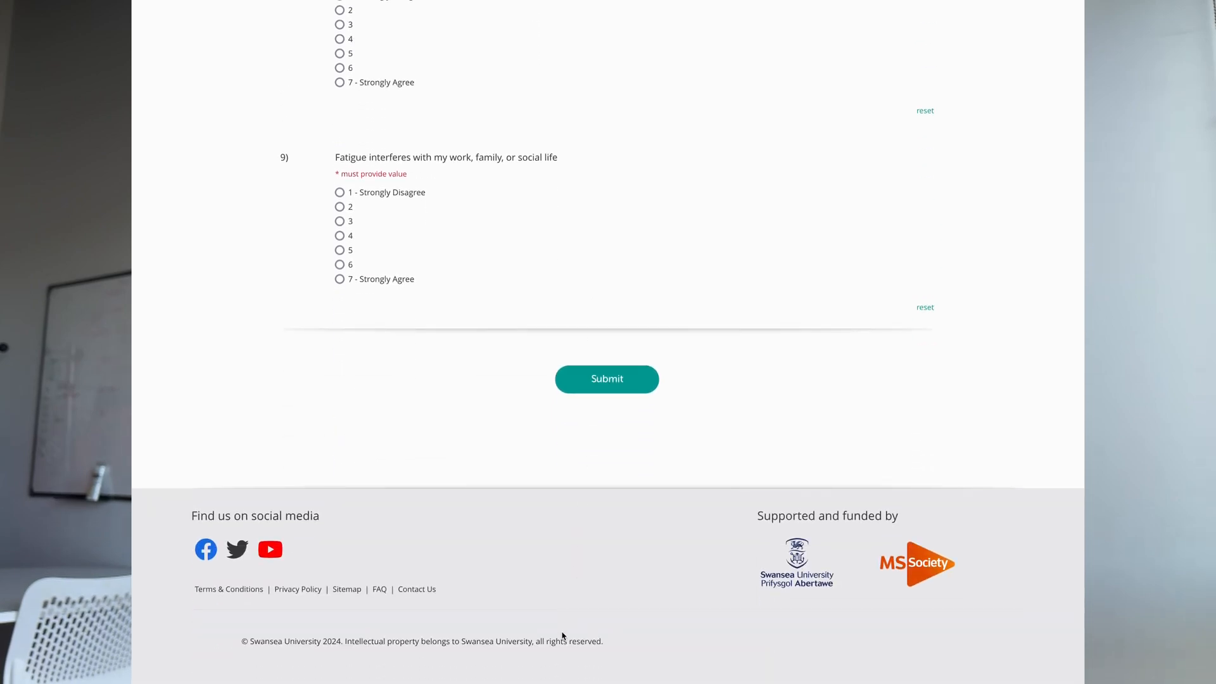